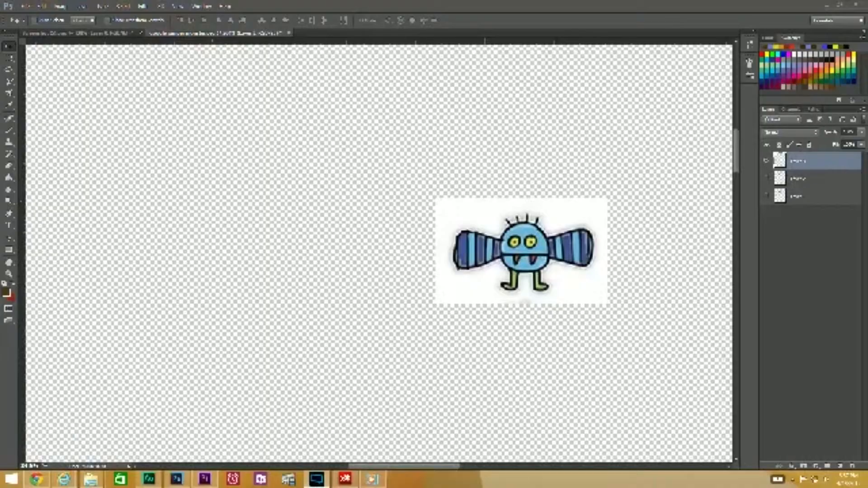
# Step: Choose the Brush tool with black foreground for freehand outlining
pyautogui.click(9, 130)
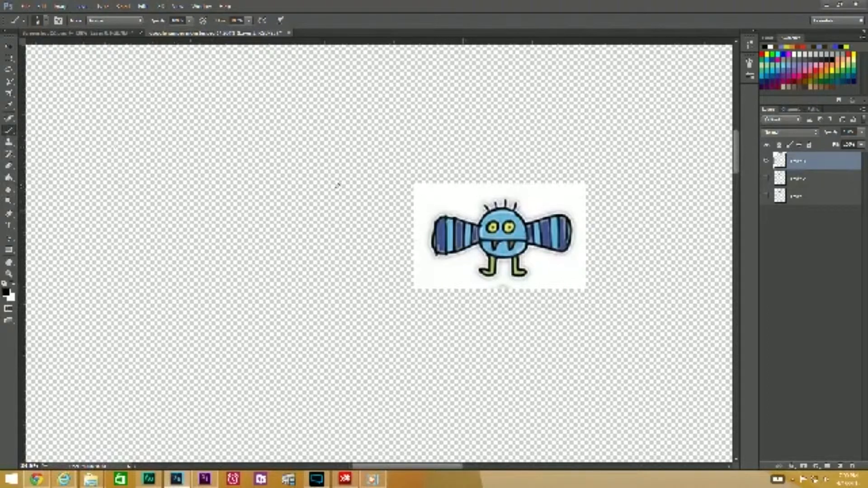
pyautogui.moveTo(213, 190)
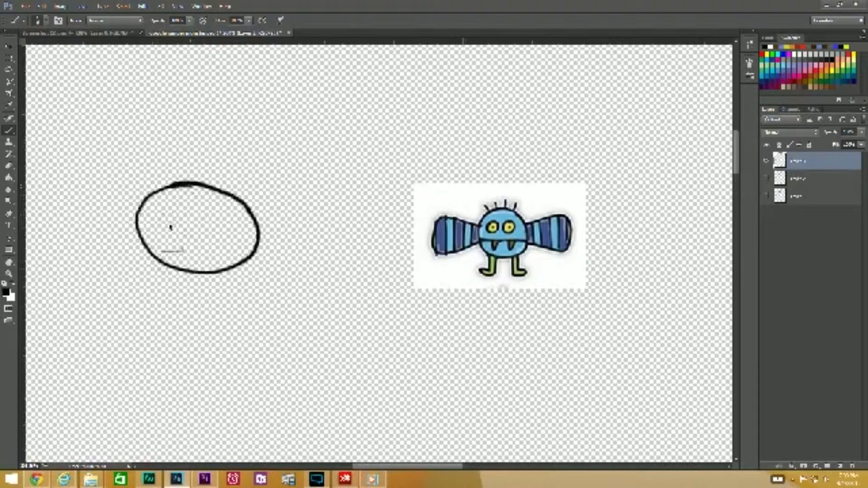
# Step: Undo the lopsided oval so a rounder body circle can be redrawn
pyautogui.press('ctrl+z')
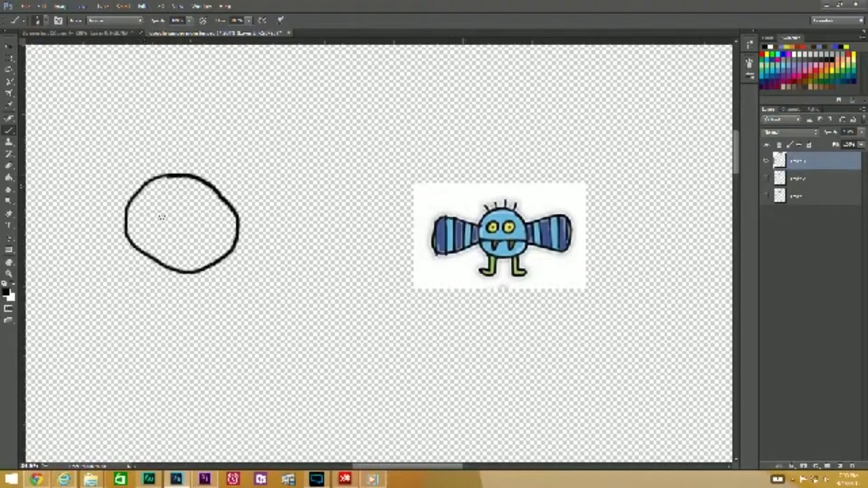
pyautogui.moveTo(253, 208)
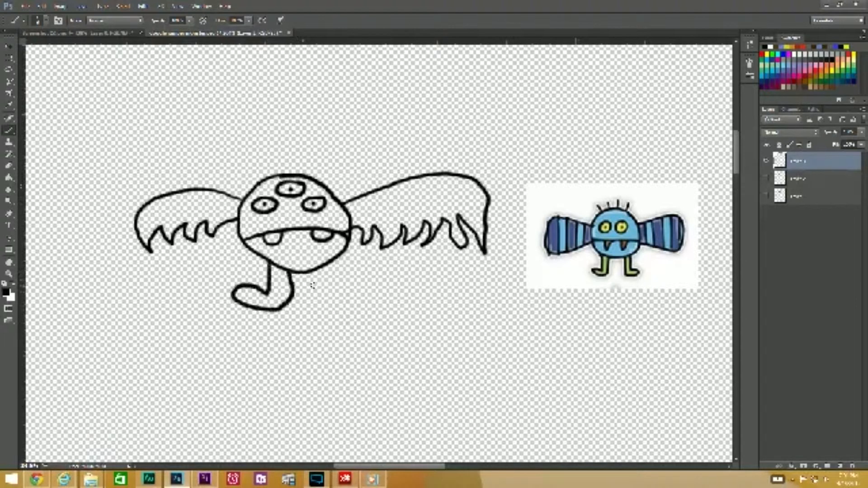
pyautogui.moveTo(249, 314)
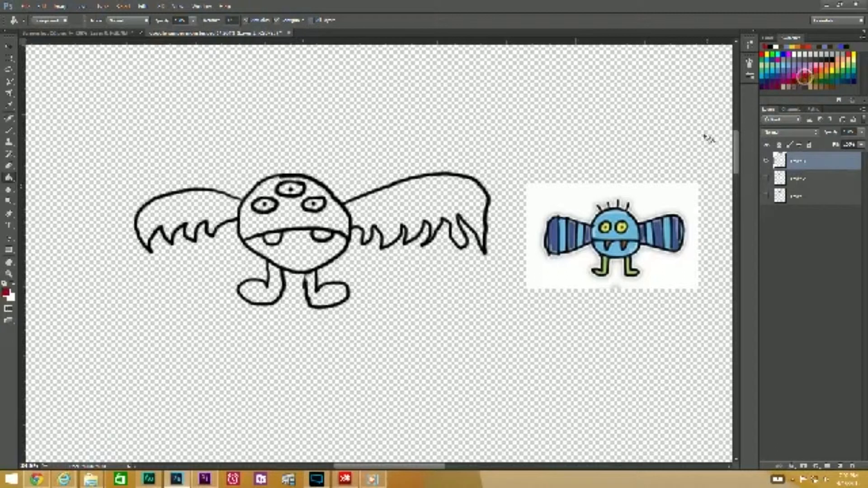
# Step: Bucket-fill the body red, both wings blue, the three eyes yellow and the feet green
pyautogui.click(299, 227)
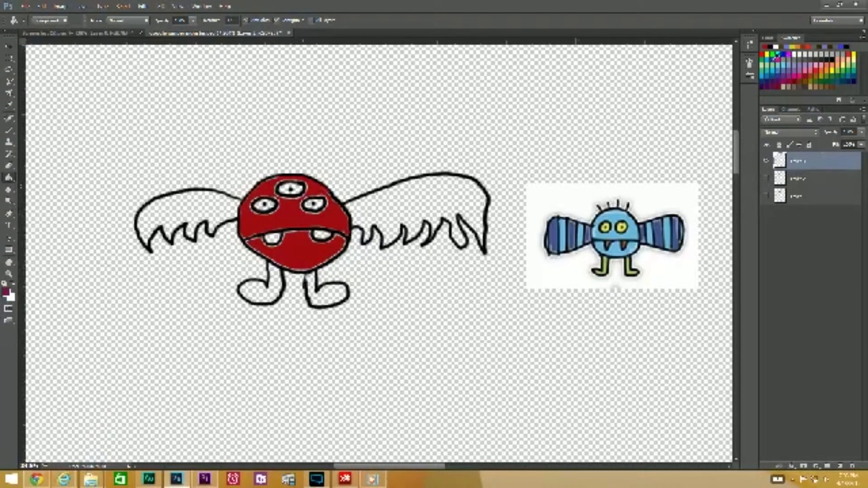
pyautogui.click(425, 216)
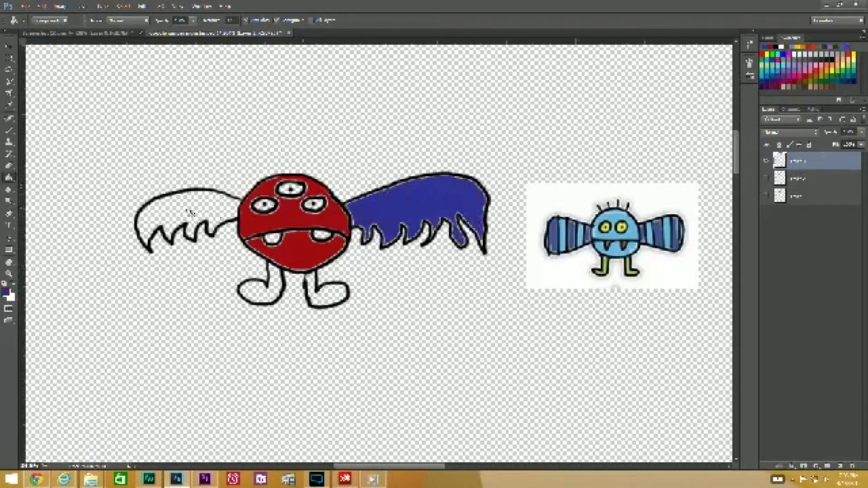
pyautogui.click(177, 221)
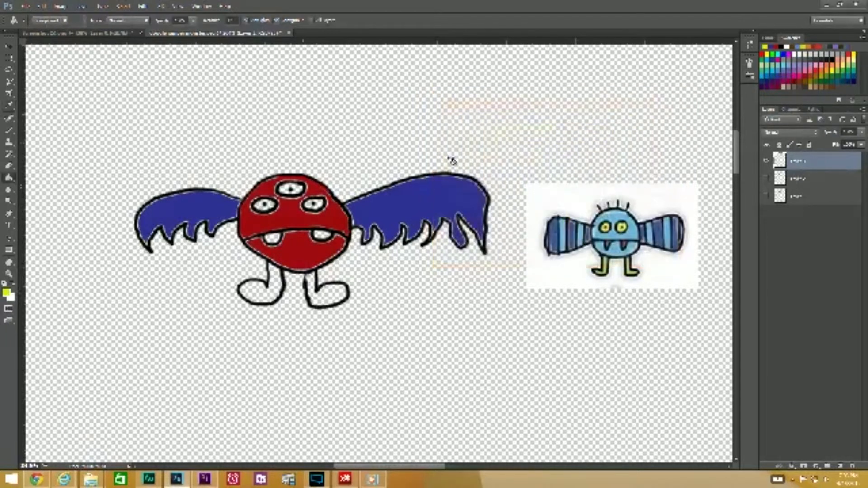
pyautogui.click(287, 188)
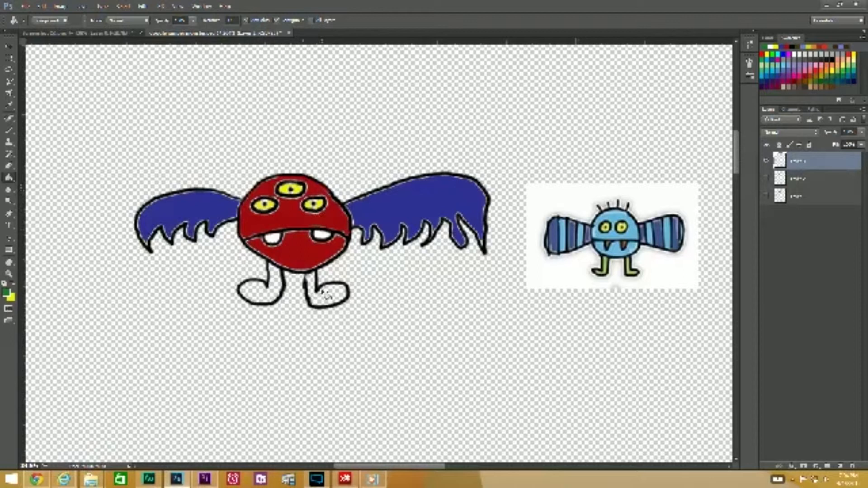
pyautogui.click(290, 282)
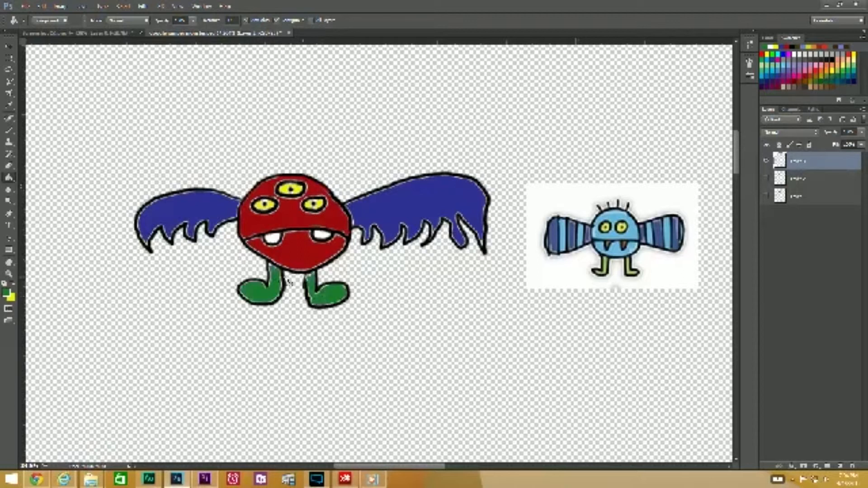